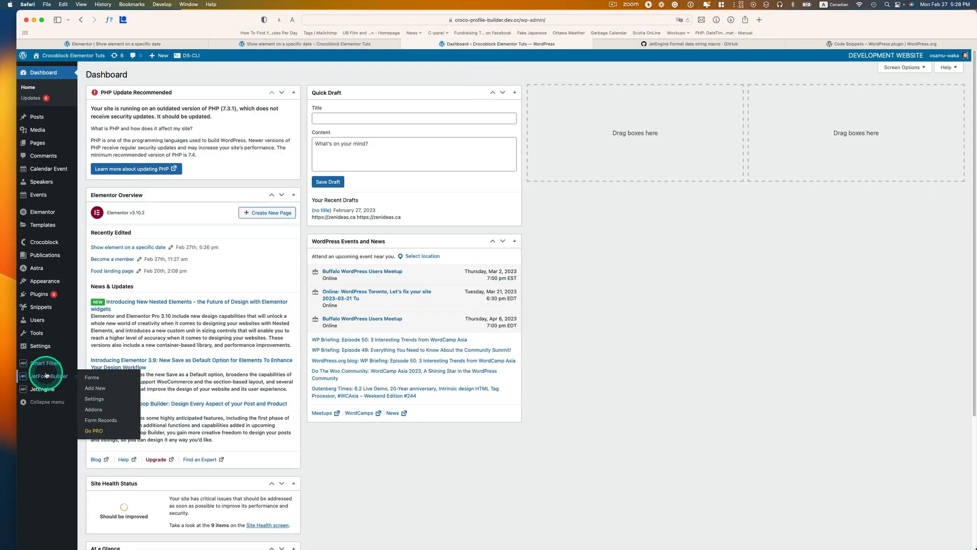
Step: Open the main JetEngine page from the WordPress admin sidebar
left_click(42, 389)
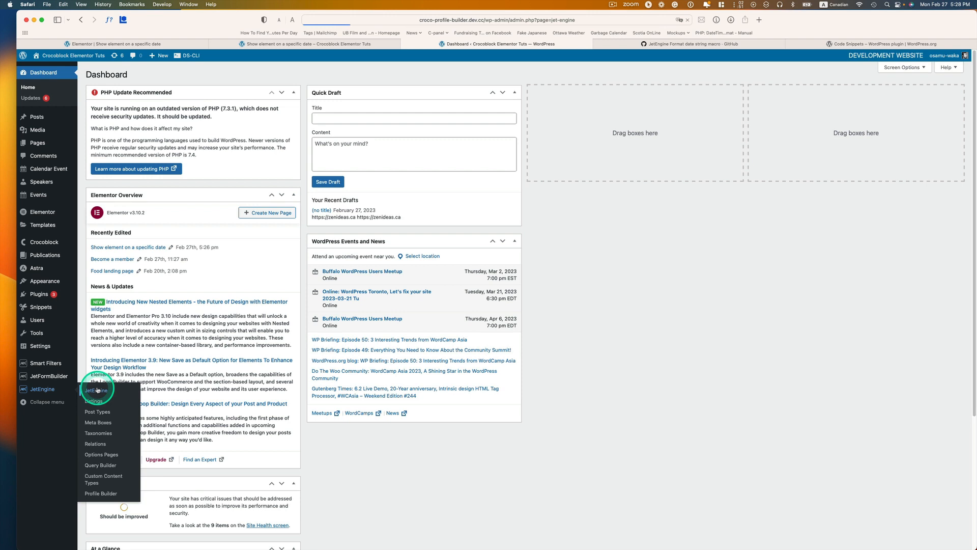
left_click(92, 390)
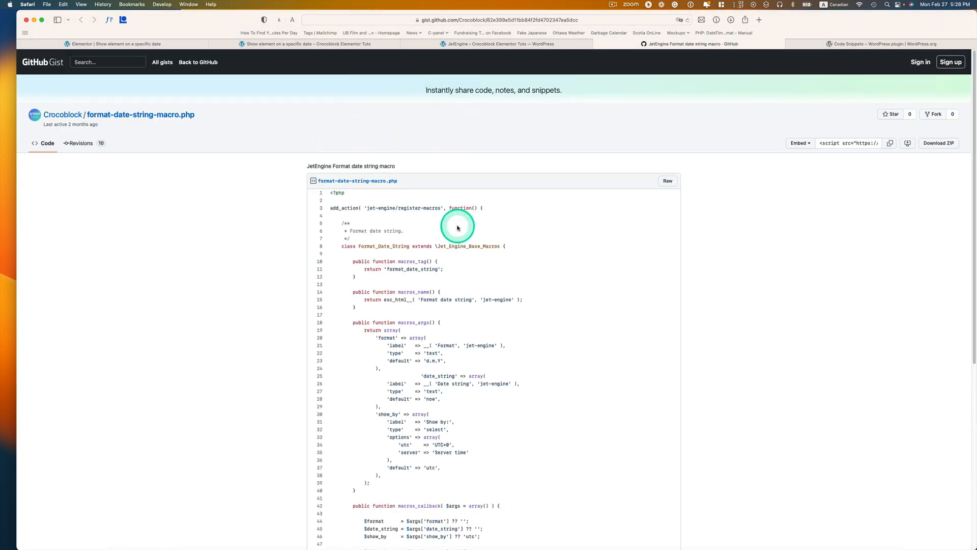
mouse_move(173, 121)
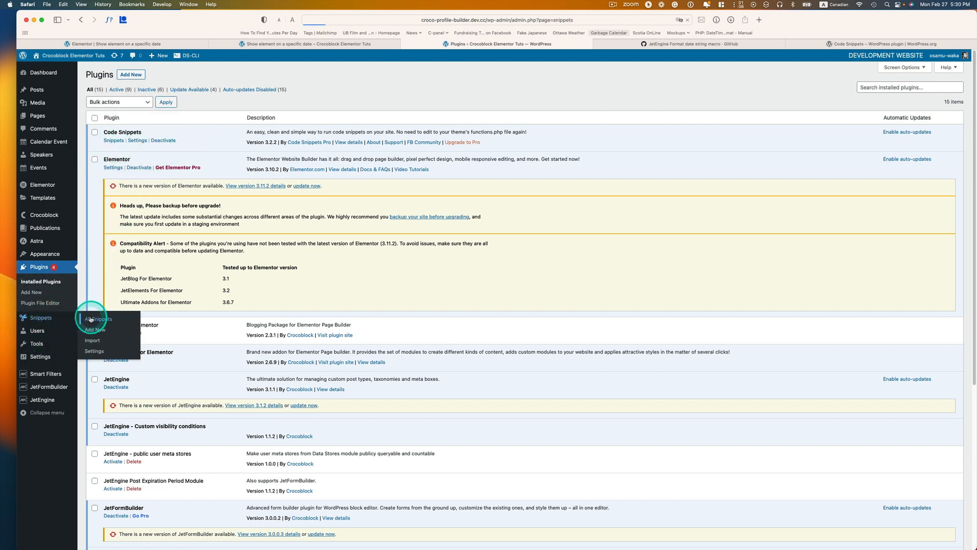
Step: Activate the JetEngine Format date string macro snippet and open it for editing
left_click(98, 319)
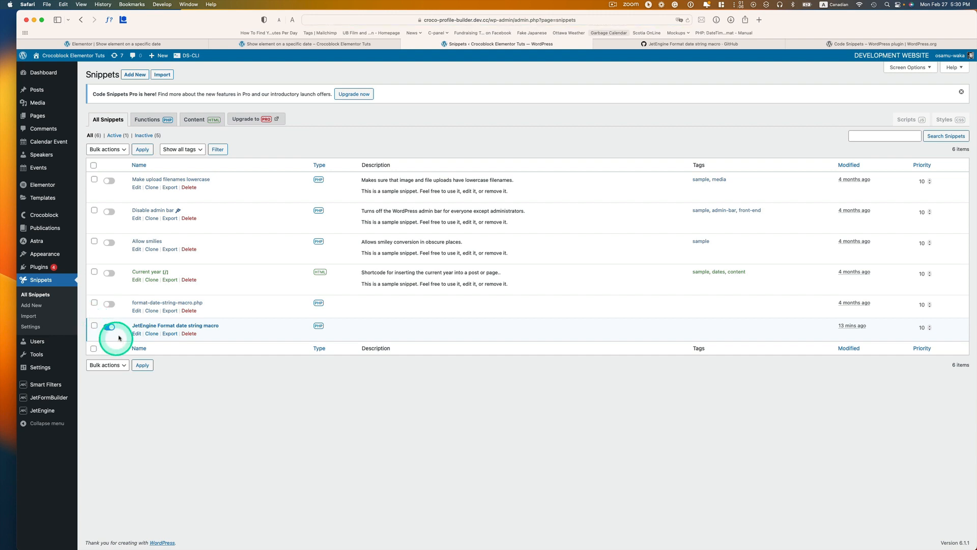
left_click(109, 327)
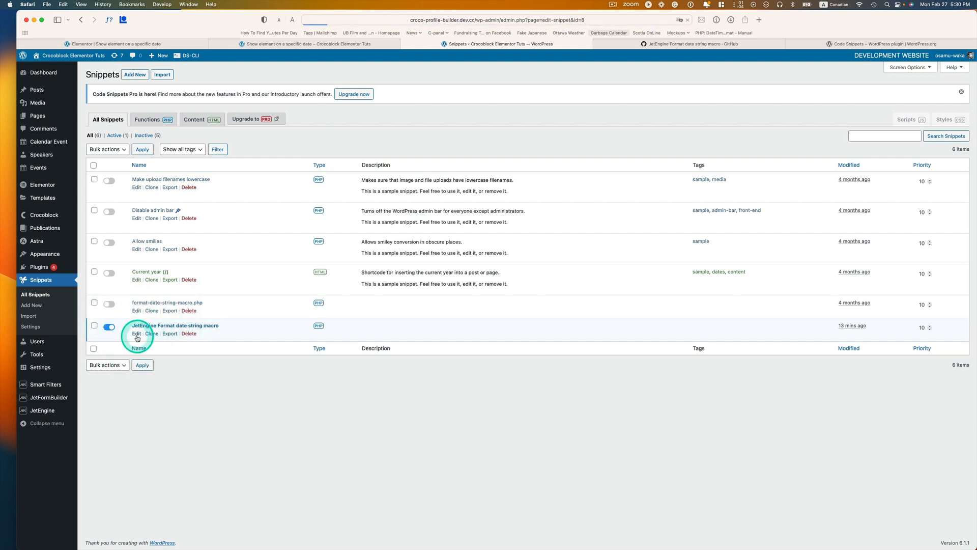
left_click(136, 334)
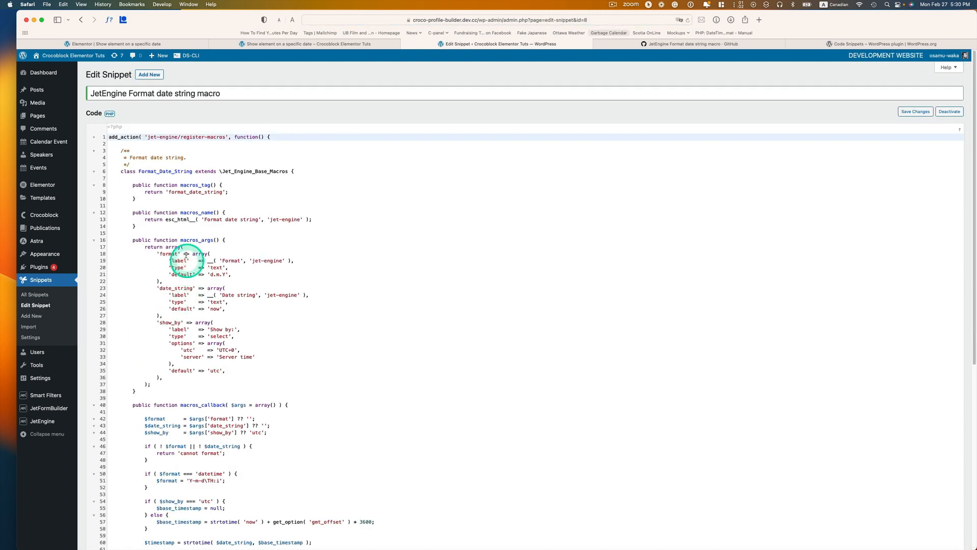
Step: Compare the snippet with the GitHub gist code, save changes, and return to All Snippets
left_click(692, 44)
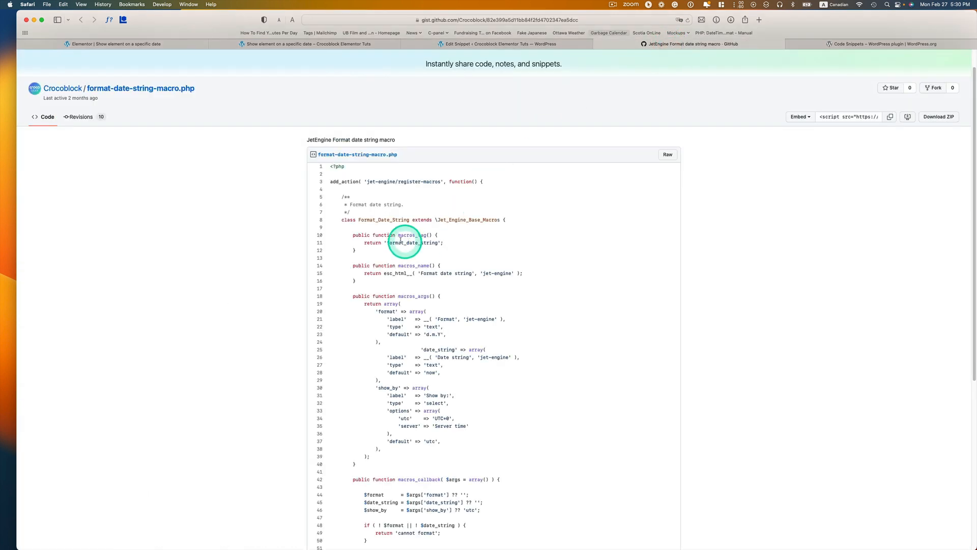
scroll("down", 3)
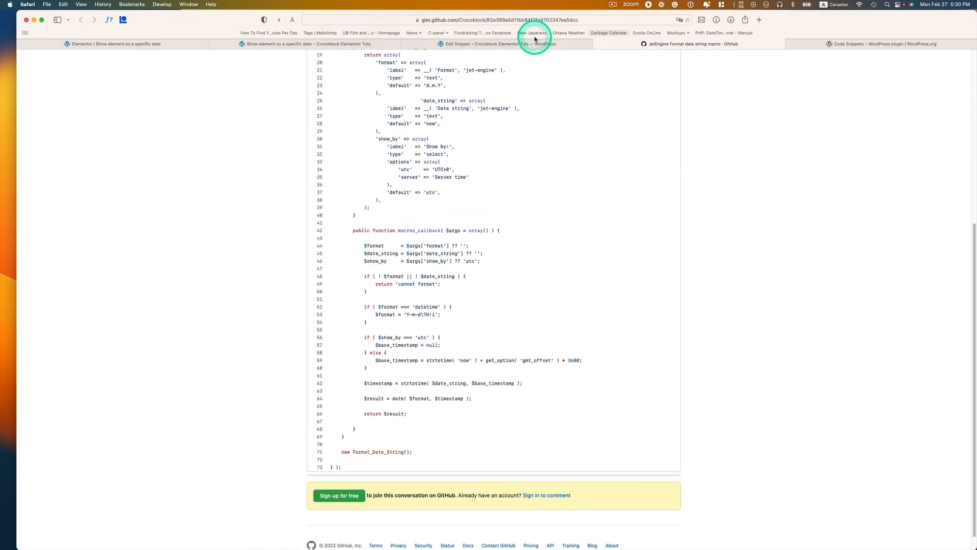
left_click(493, 44)
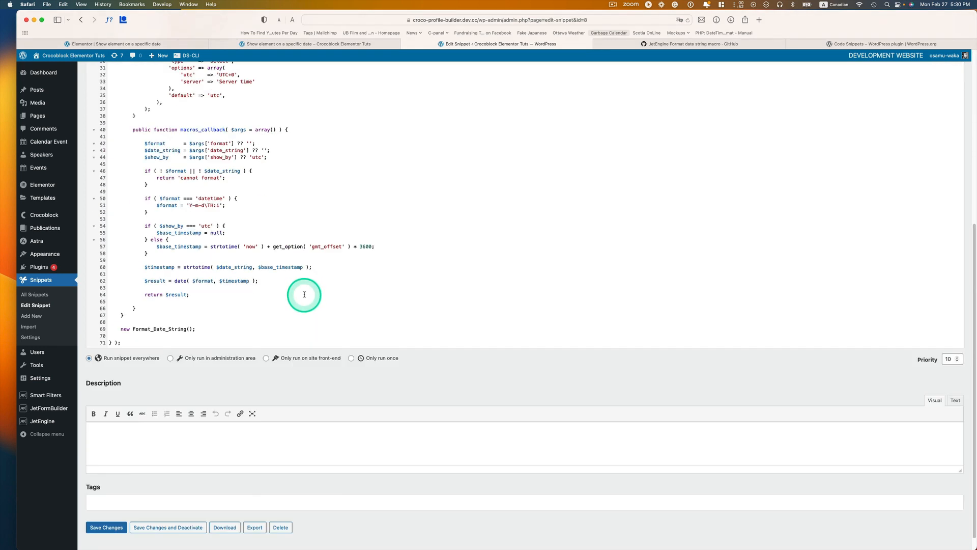
left_click(105, 527)
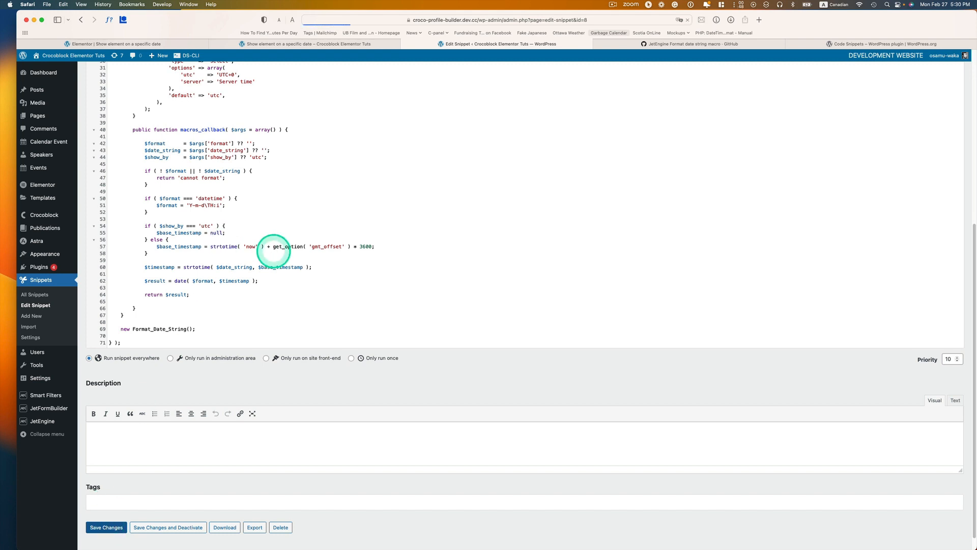
left_click(105, 527)
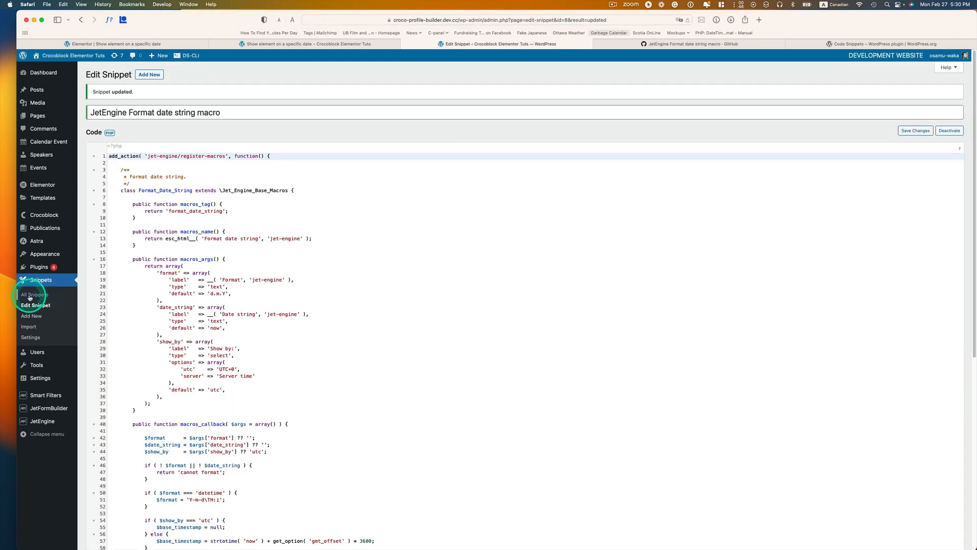
left_click(34, 294)
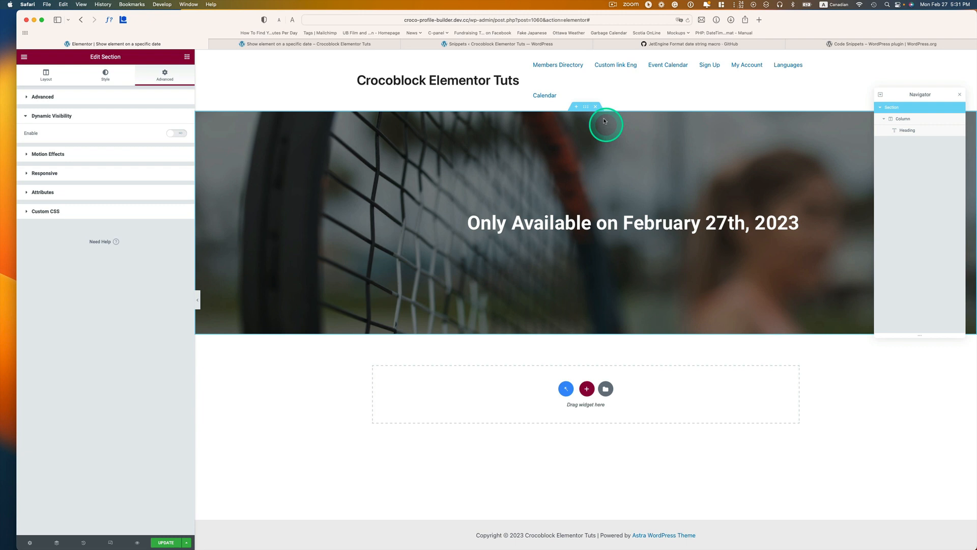
mouse_move(374, 175)
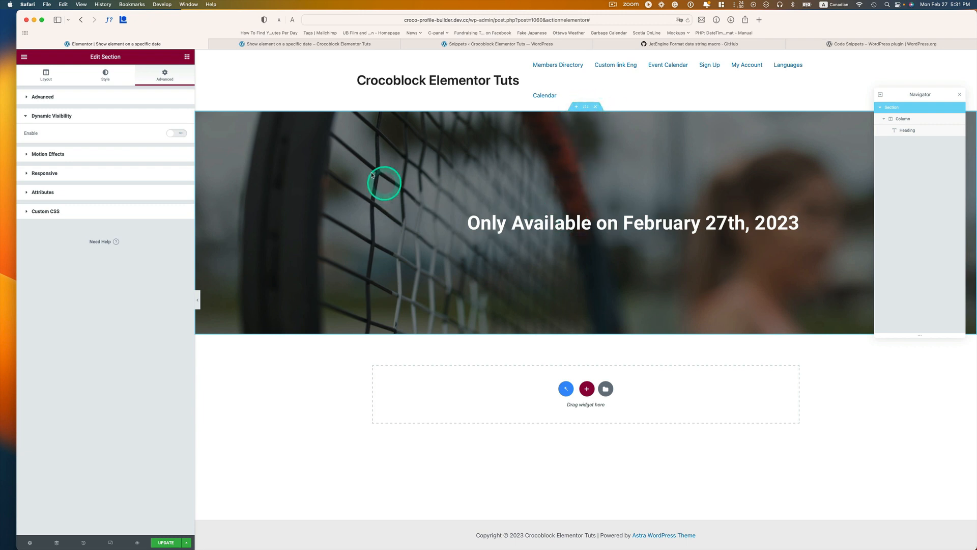
mouse_move(94, 132)
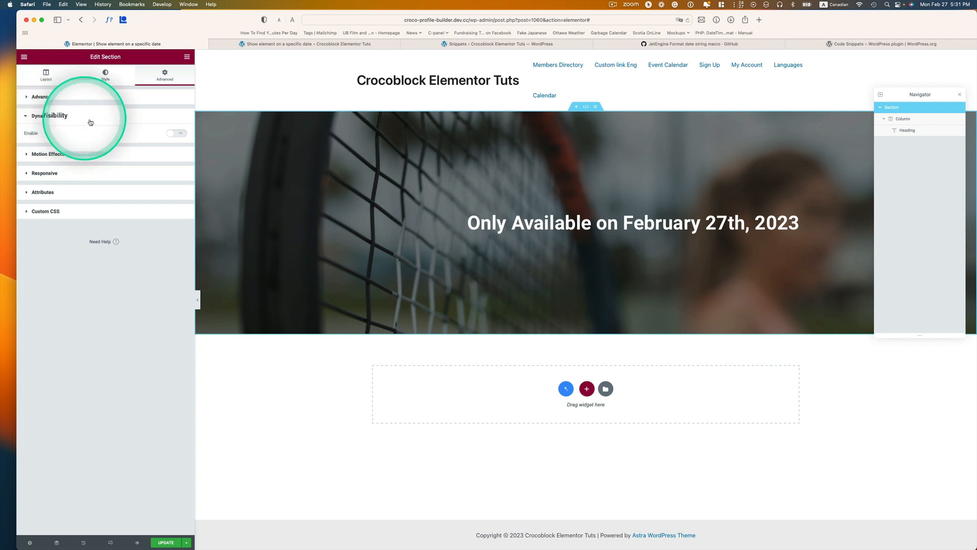
Step: Expand the section's Dynamic Visibility, turn Enable on, and keep the Equal condition
left_click(176, 133)
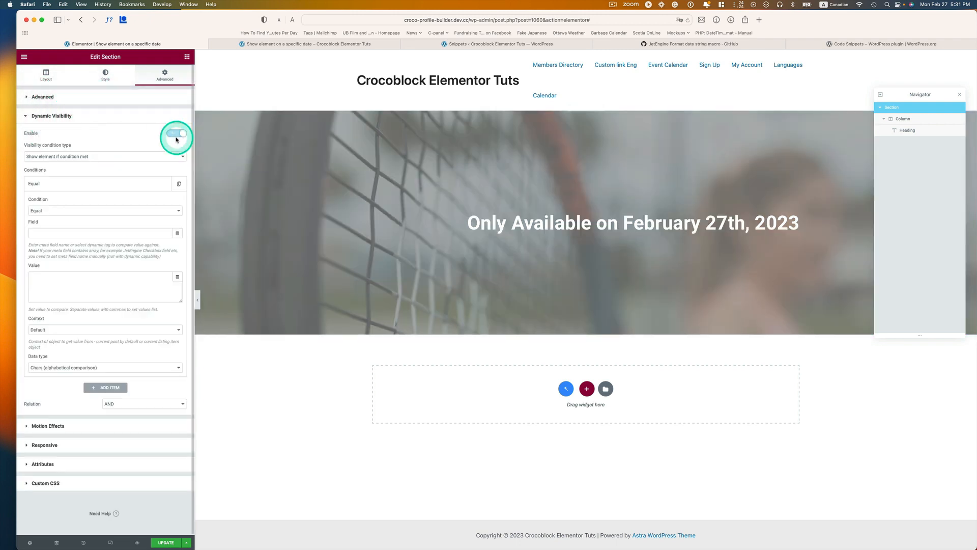
left_click(104, 156)
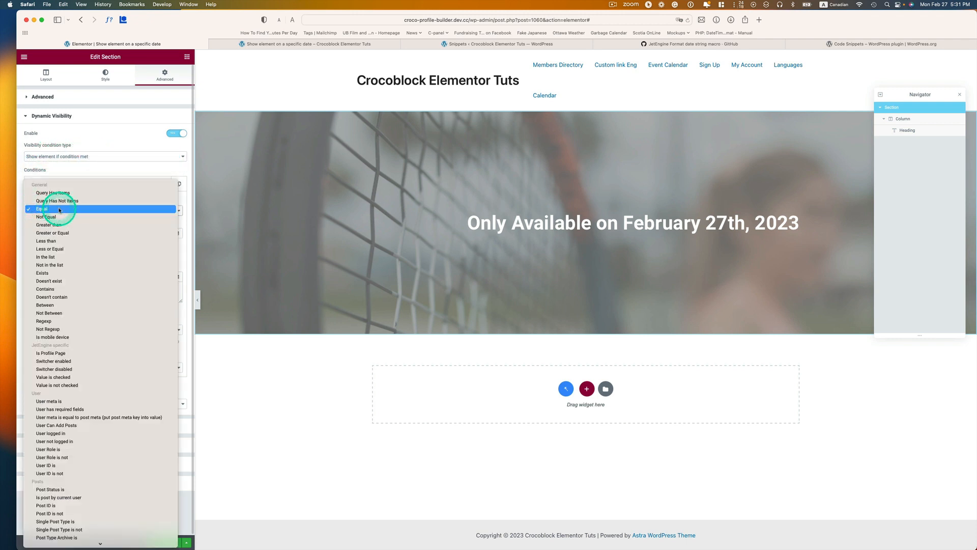
left_click(42, 208)
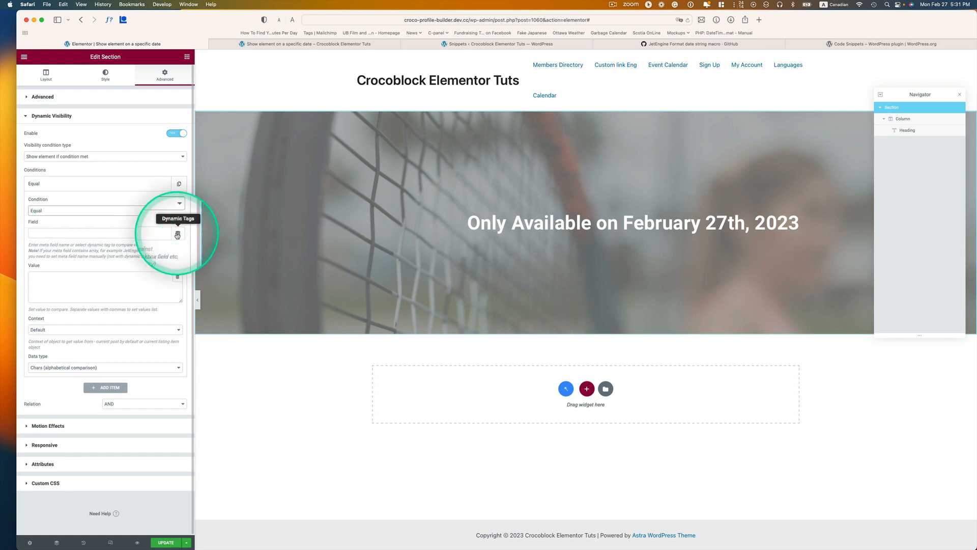
Step: Set the condition field to Macros > Format date string with format d.m.Y and date 'now'
left_click(177, 234)
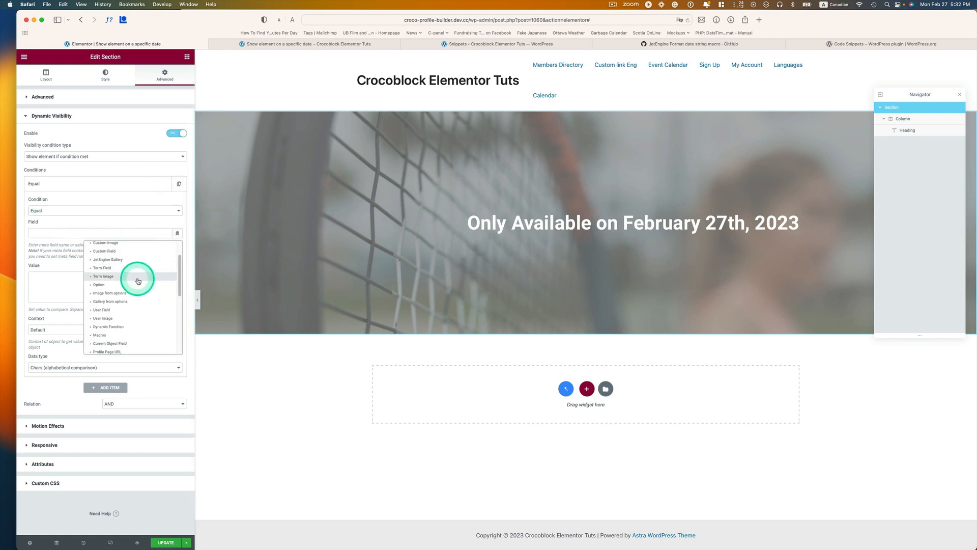
scroll("down", 3)
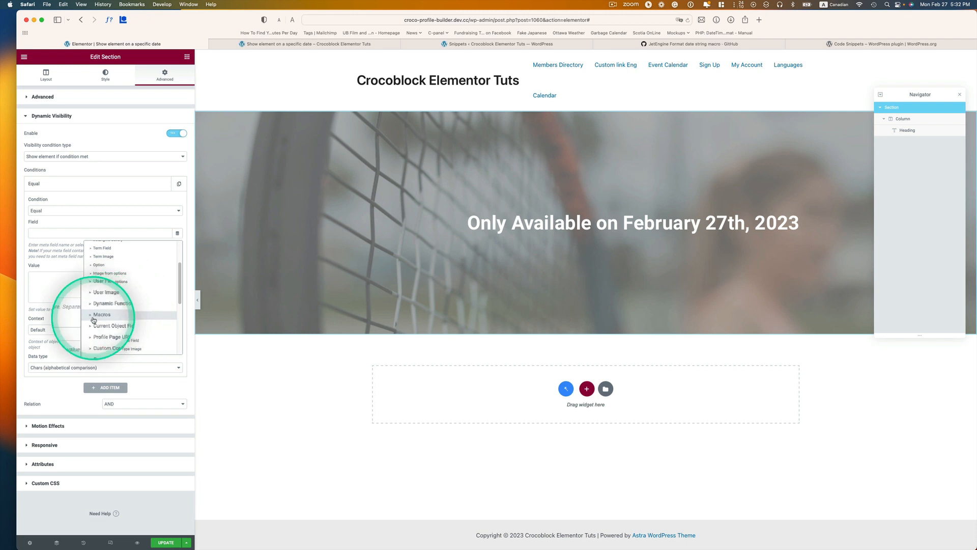
left_click(101, 315)
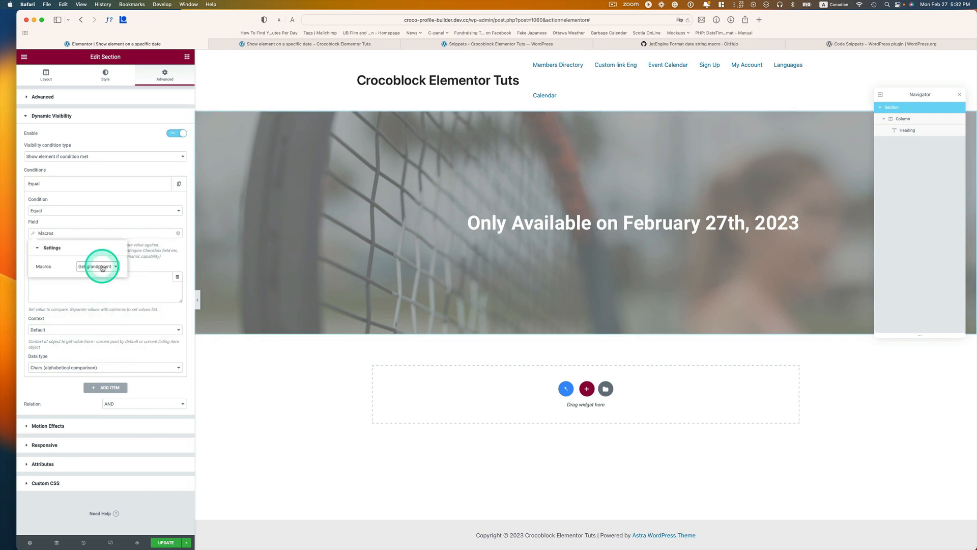
left_click(97, 266)
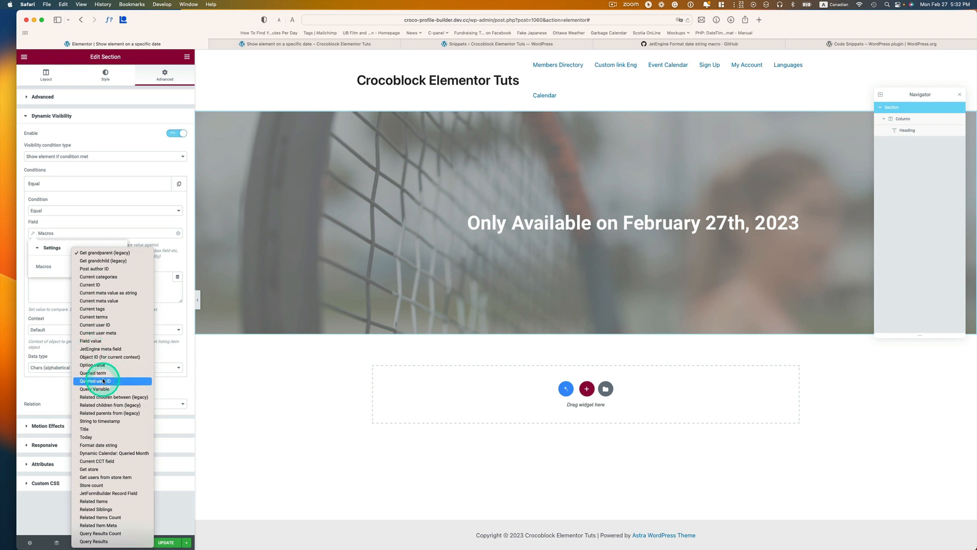
mouse_move(99, 445)
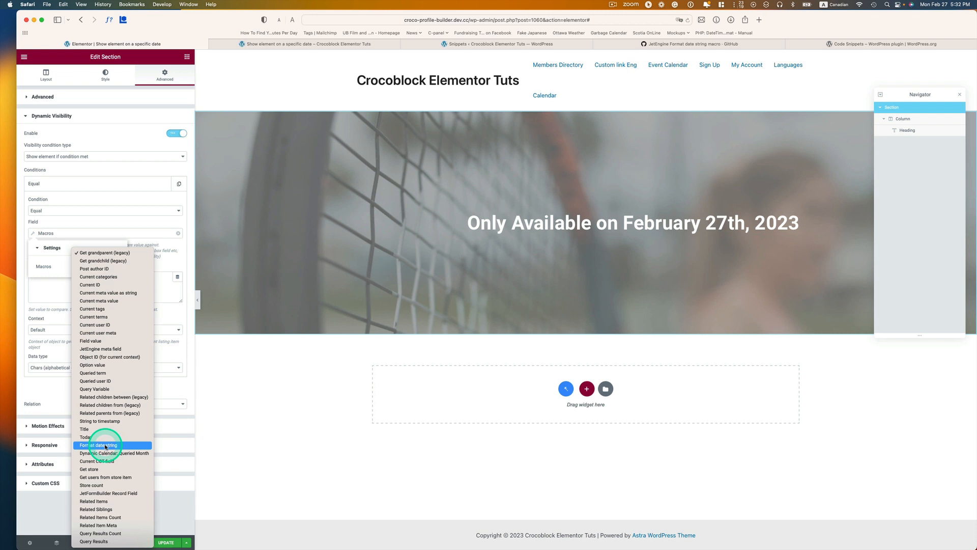
left_click(107, 445)
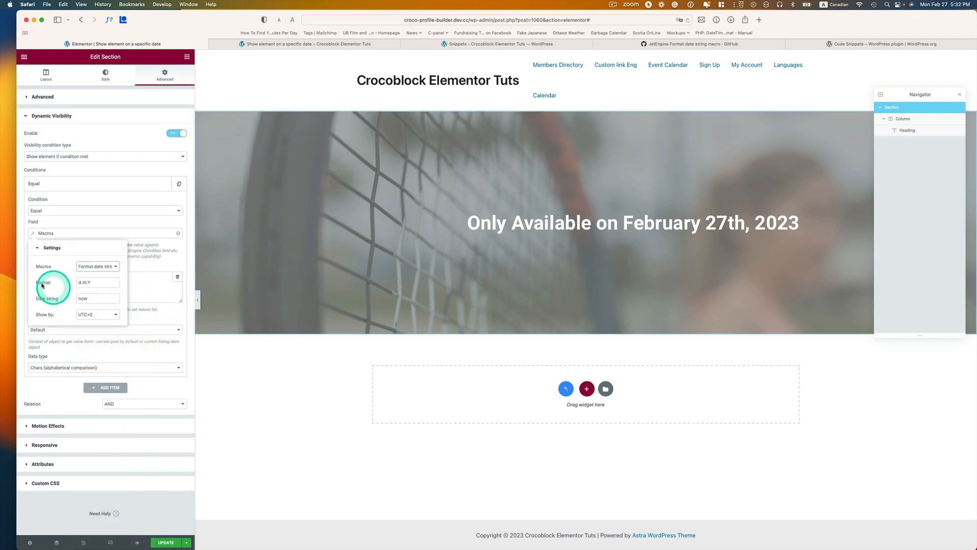
left_click(97, 283)
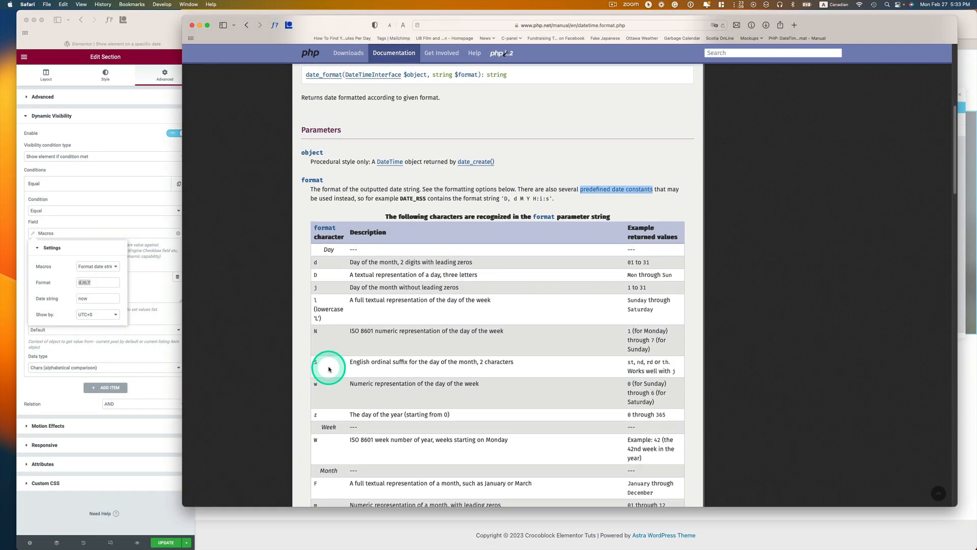
scroll("down", 3)
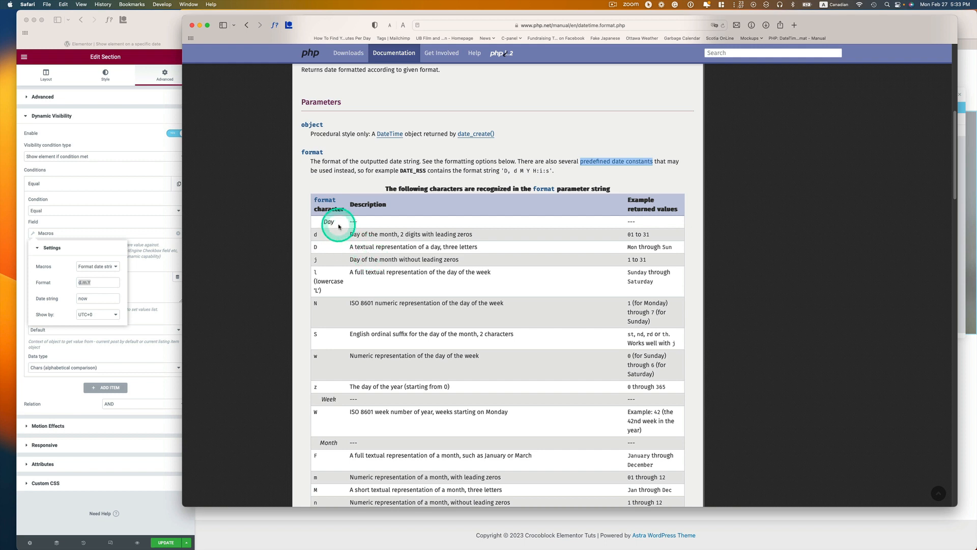
scroll("down", 3)
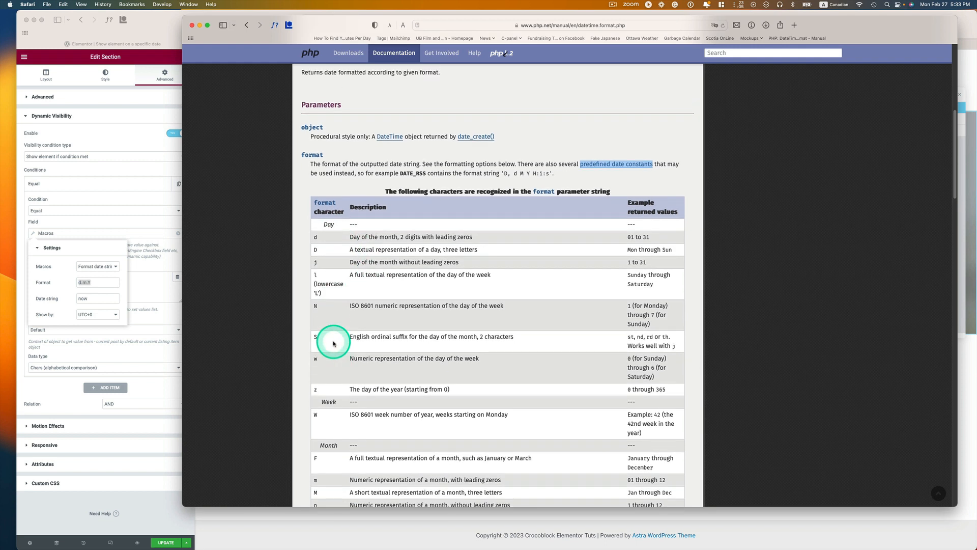
scroll("down", 3)
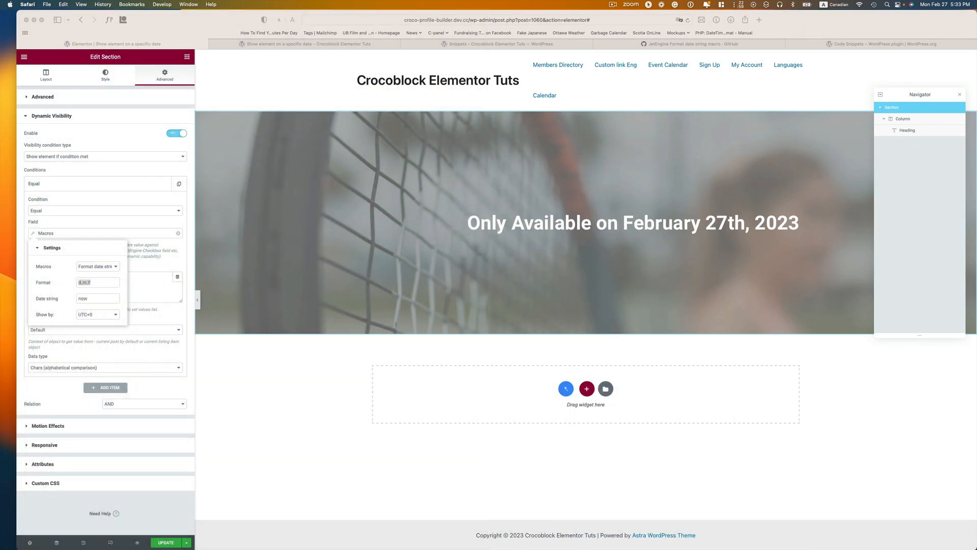
Step: Change the date macro format to m-d-Y and set the condition value to 02-27-2023
type("m-d-Y")
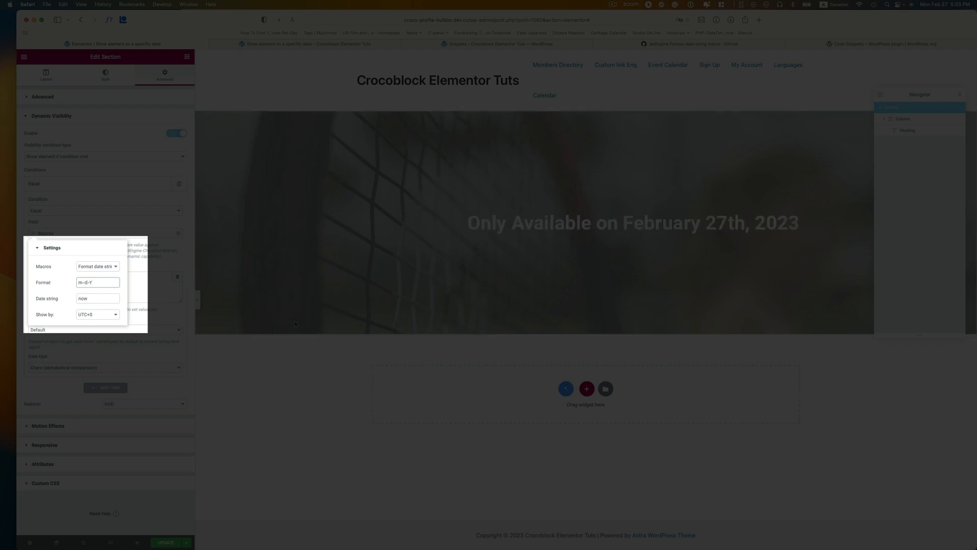
left_click(97, 282)
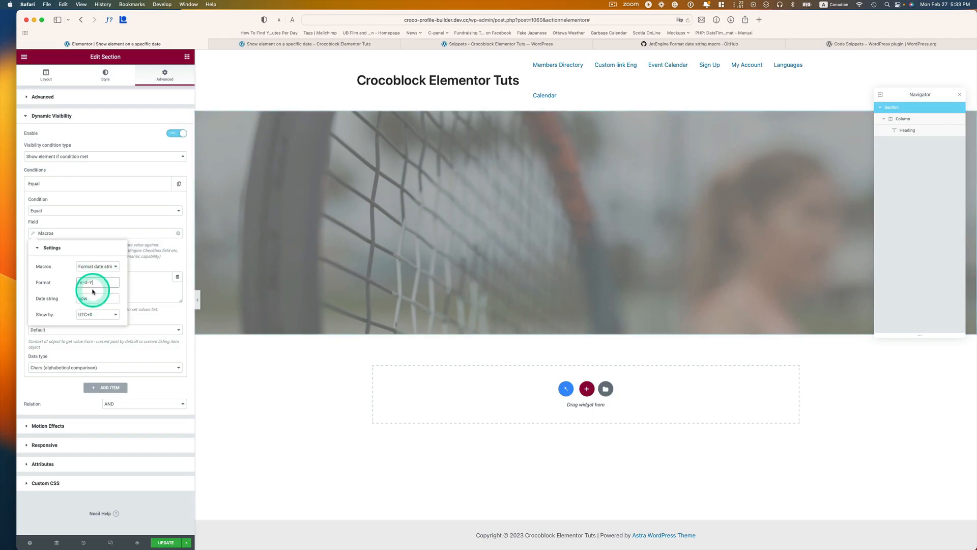
left_click(98, 298)
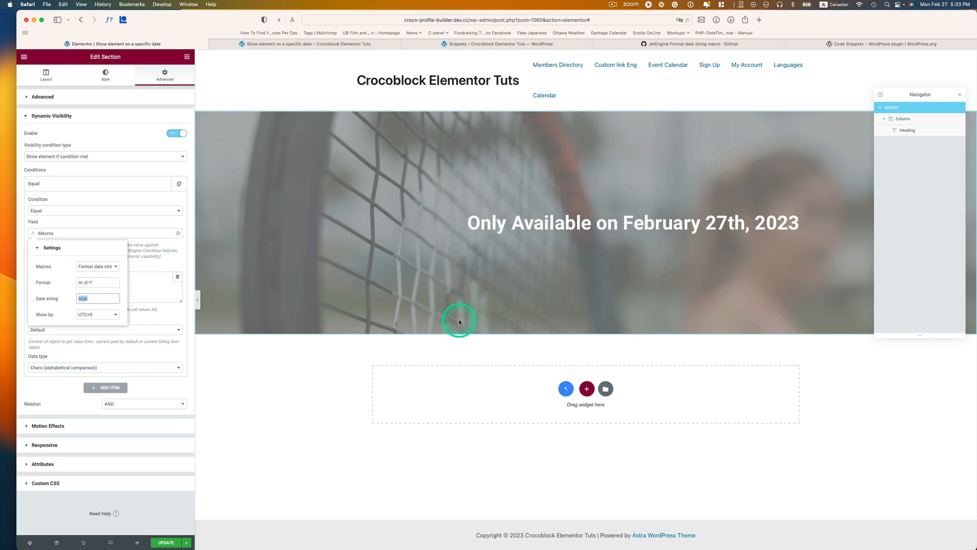
type("today")
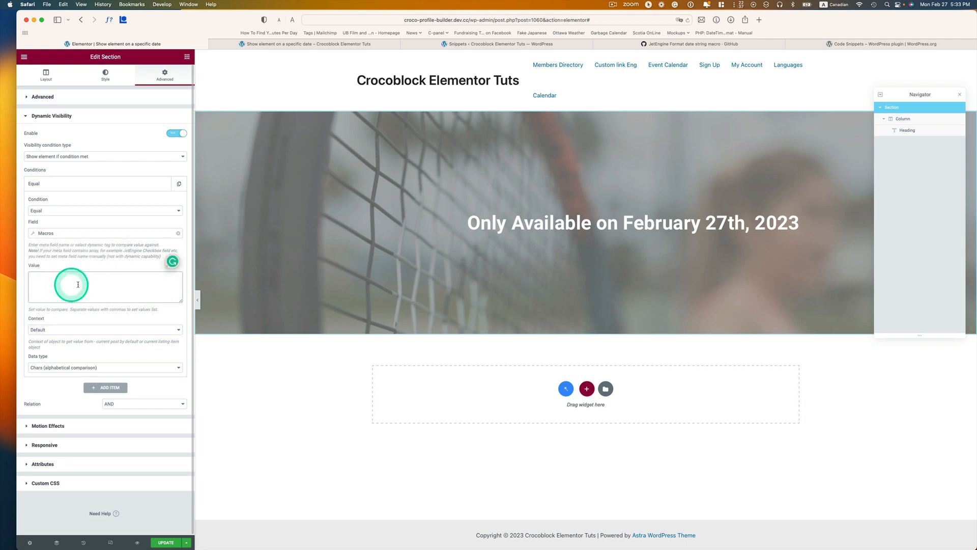
left_click(643, 238)
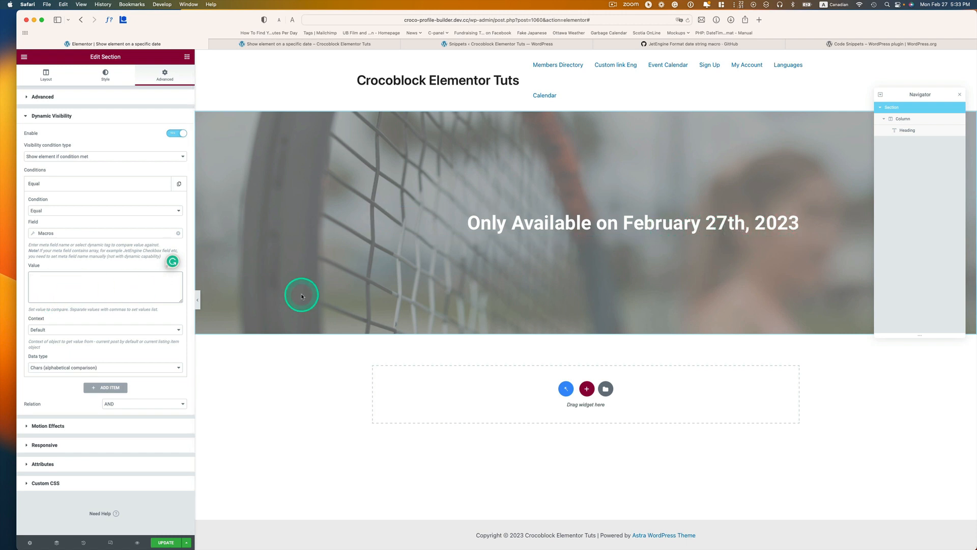
type("02-27-2023")
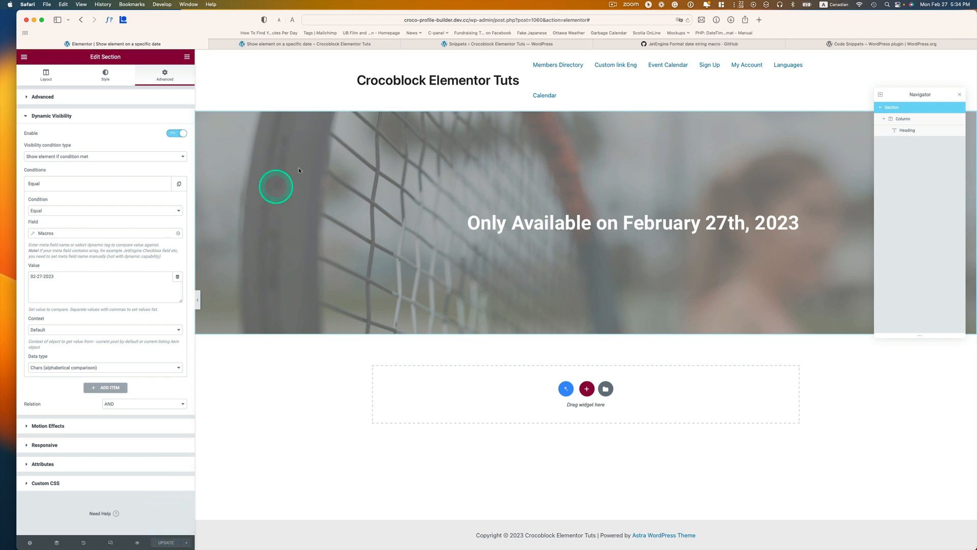
Step: View the live page in a new tab and recheck the section's Equal visibility condition
left_click(24, 55)
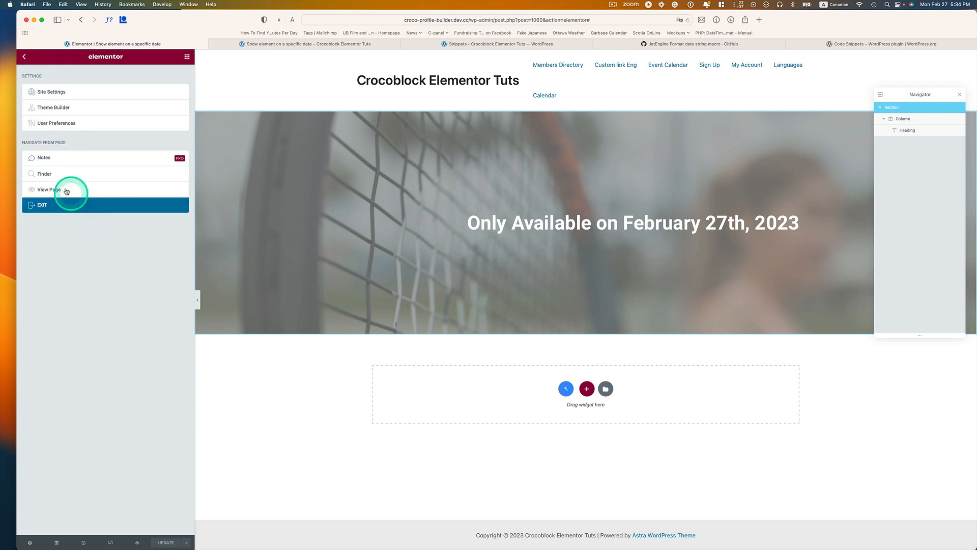
left_click(49, 190)
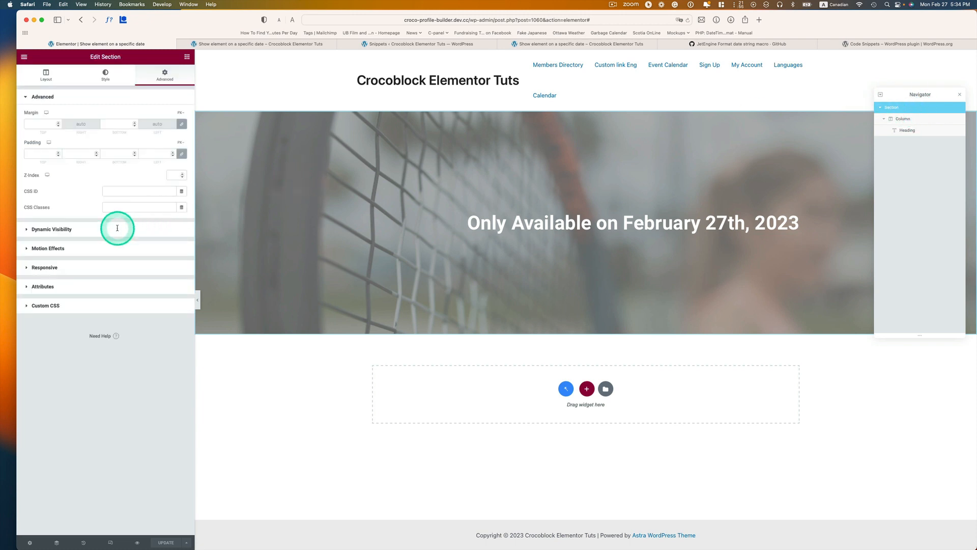
left_click(51, 229)
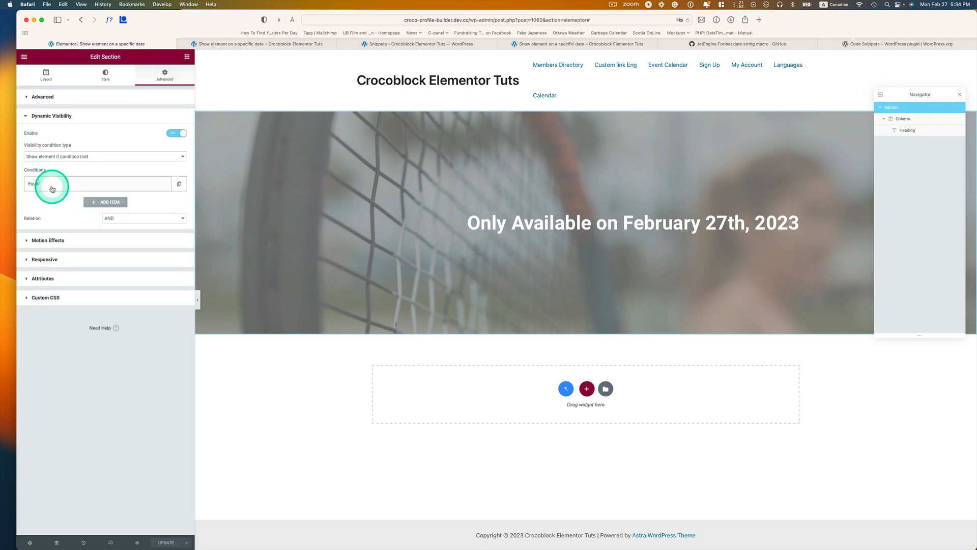
left_click(52, 183)
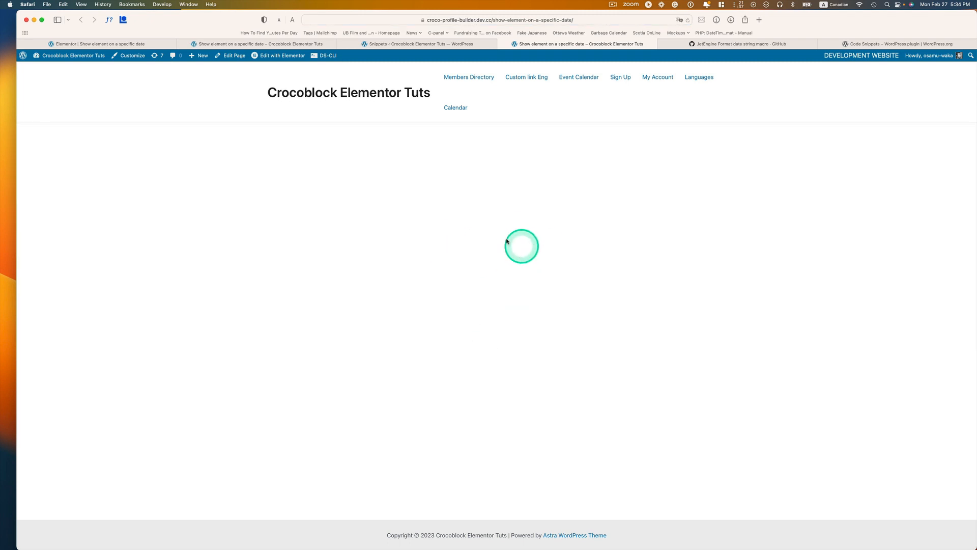
left_click(111, 44)
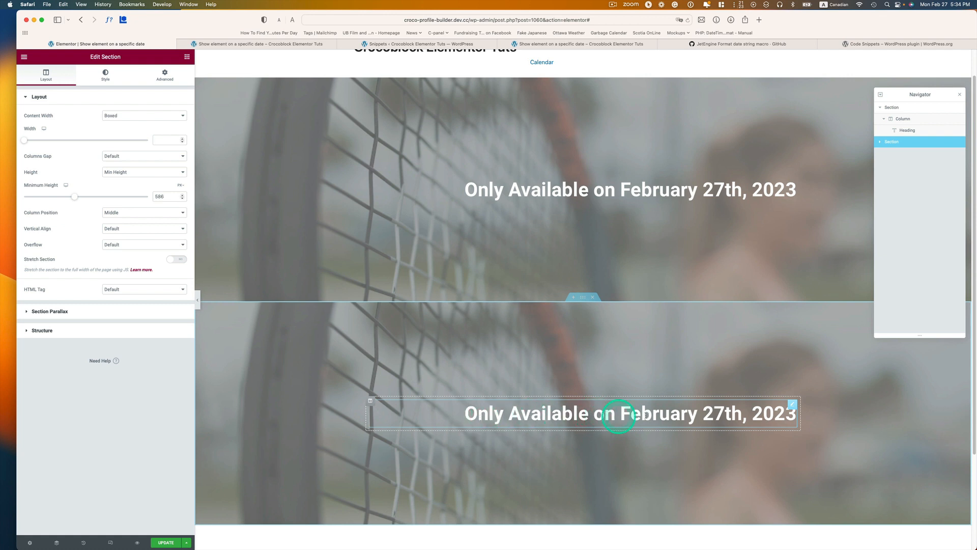
Step: Edit the duplicated section's heading to 'Only Available in February 2023'
left_click(642, 421)
type("i")
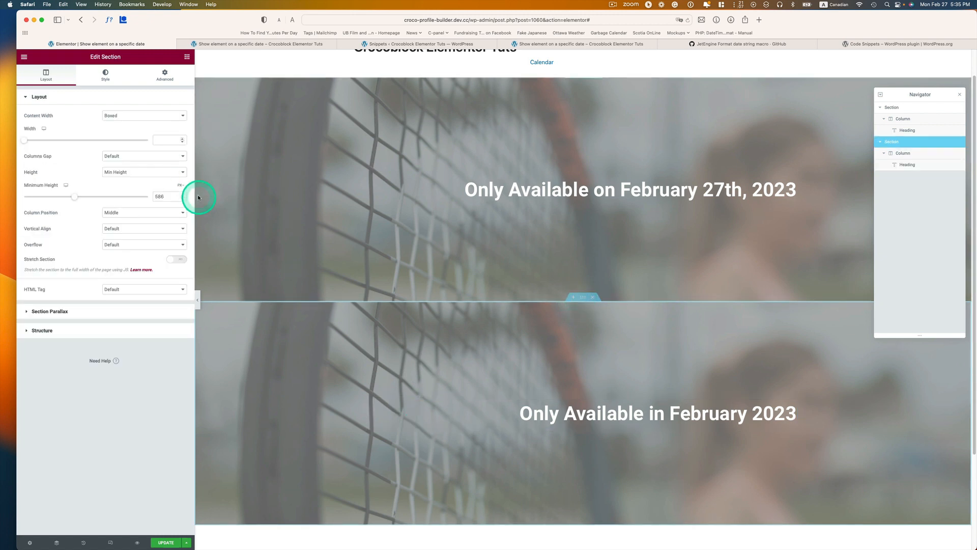
Step: Edit the second section's date macro and condition value to month '03', then click Update
left_click(164, 75)
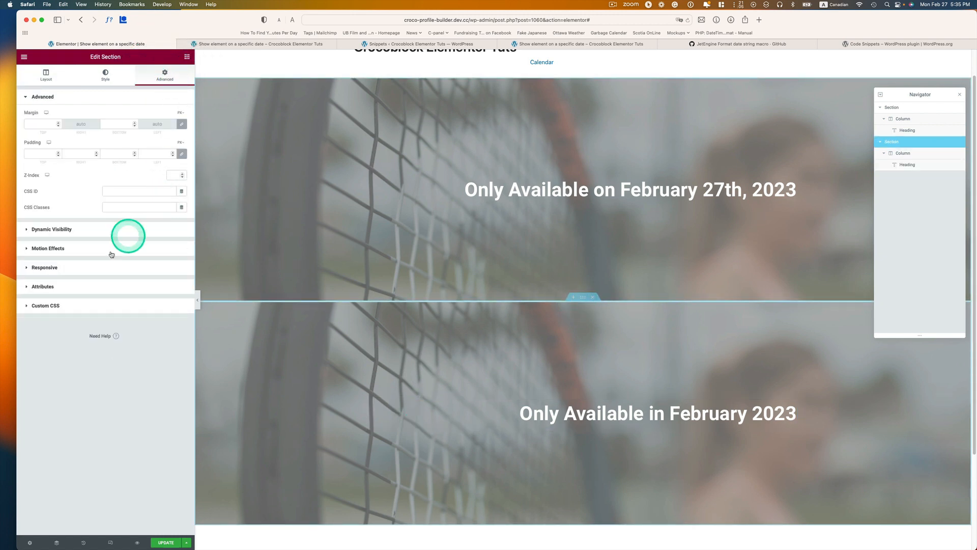
left_click(51, 230)
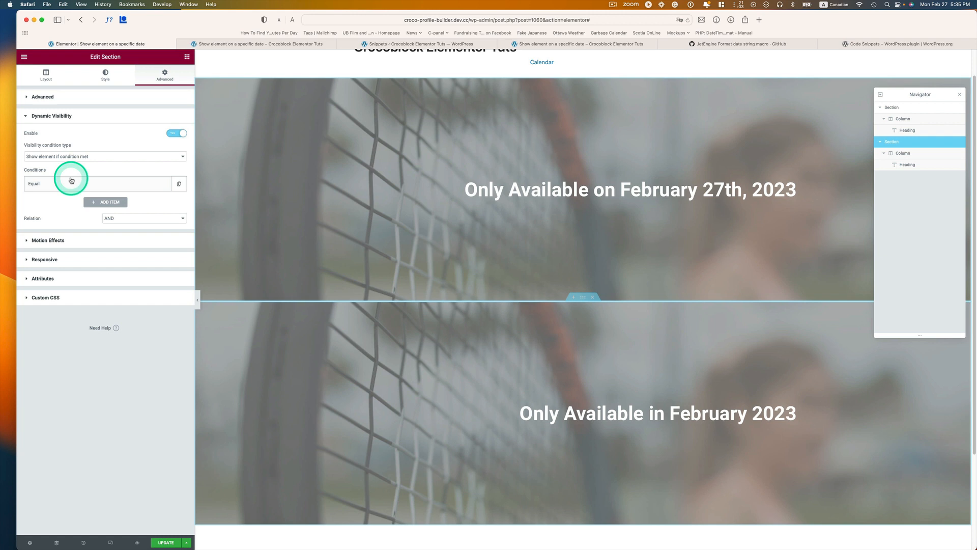
left_click(71, 181)
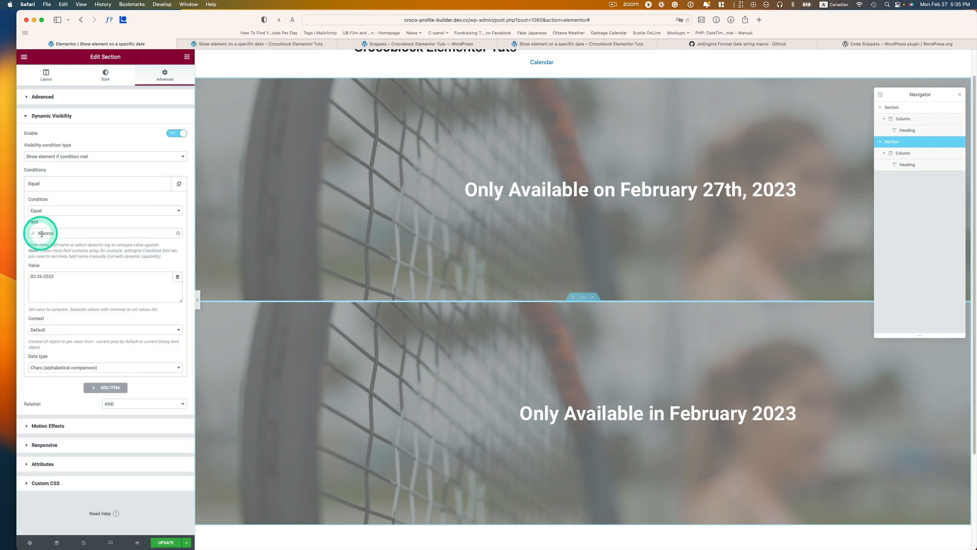
left_click(46, 233)
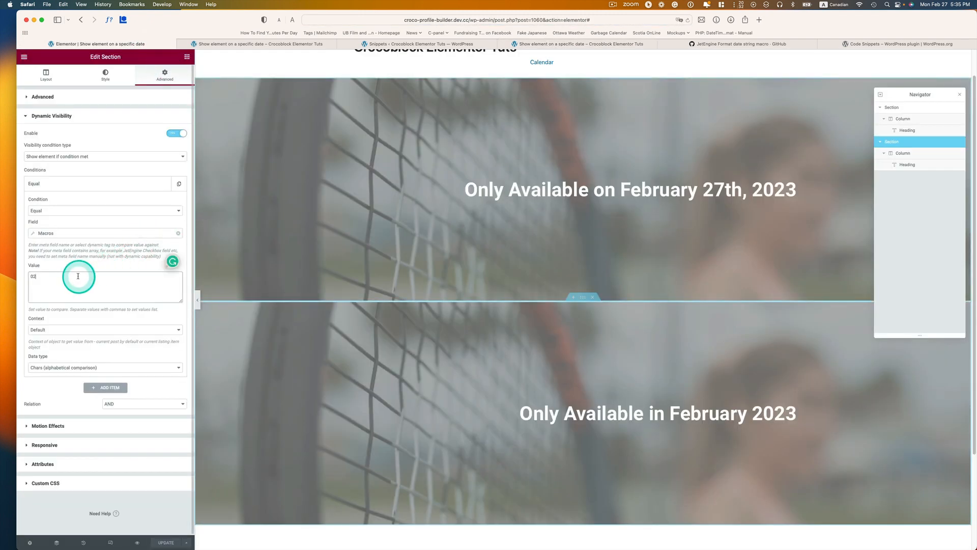
type("3")
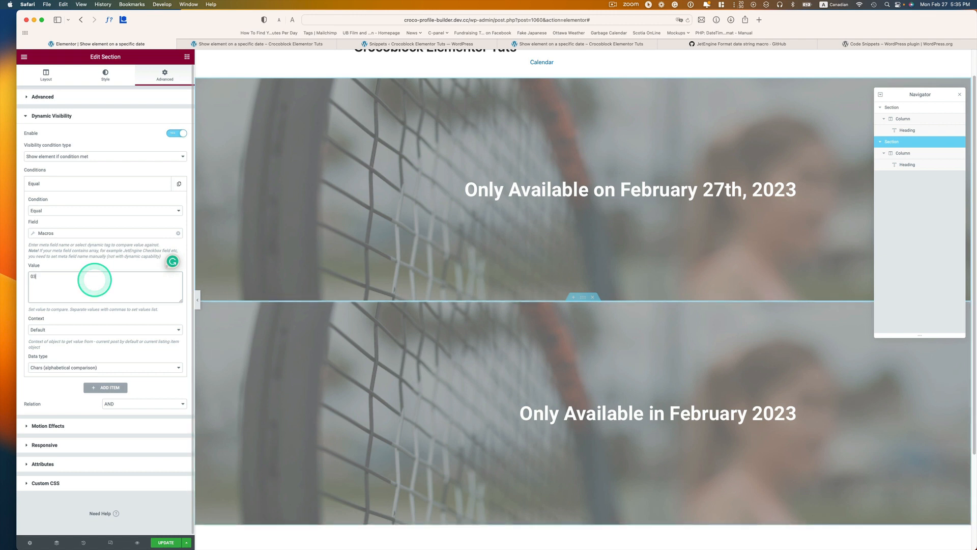
left_click(165, 543)
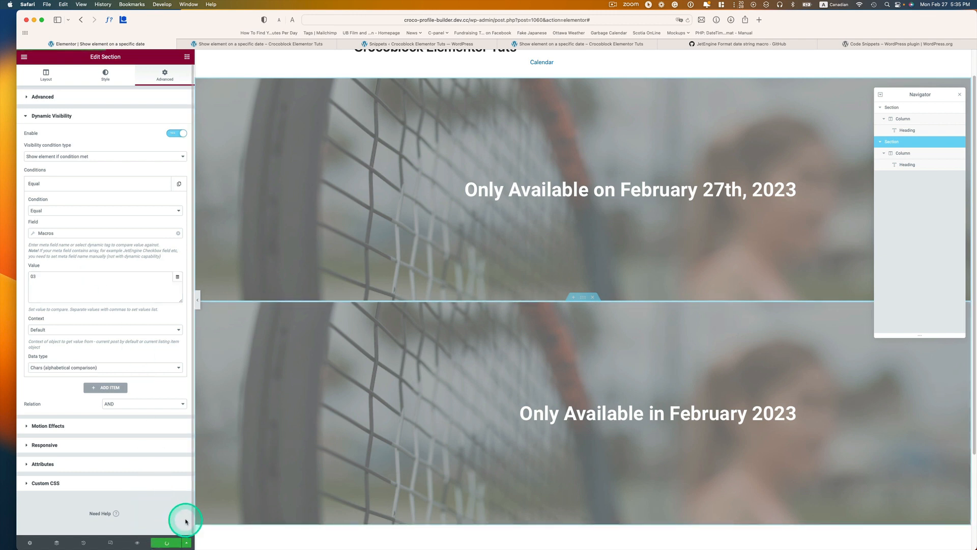